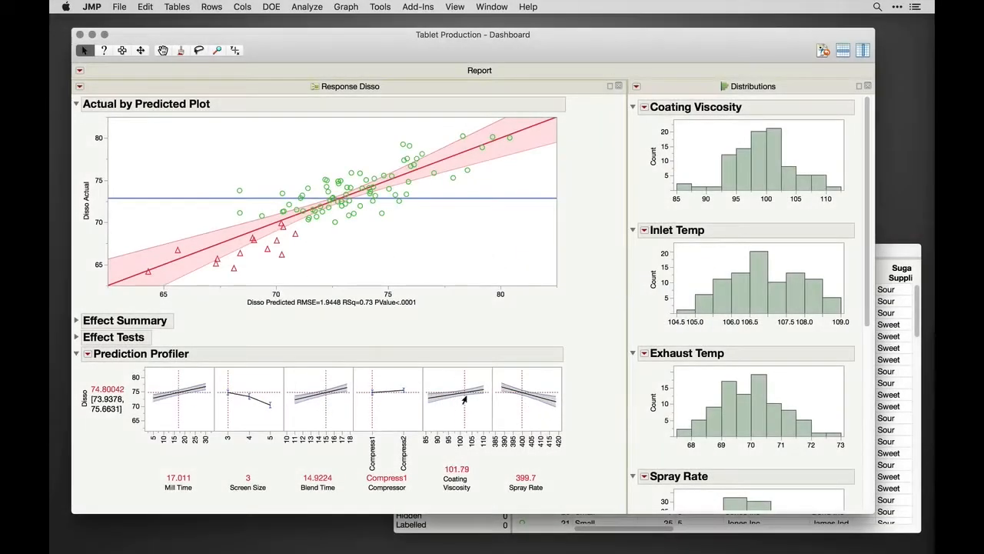
Step: Open the Publish web-report settings for the Tablet Production dashboard from the File menu
click(119, 7)
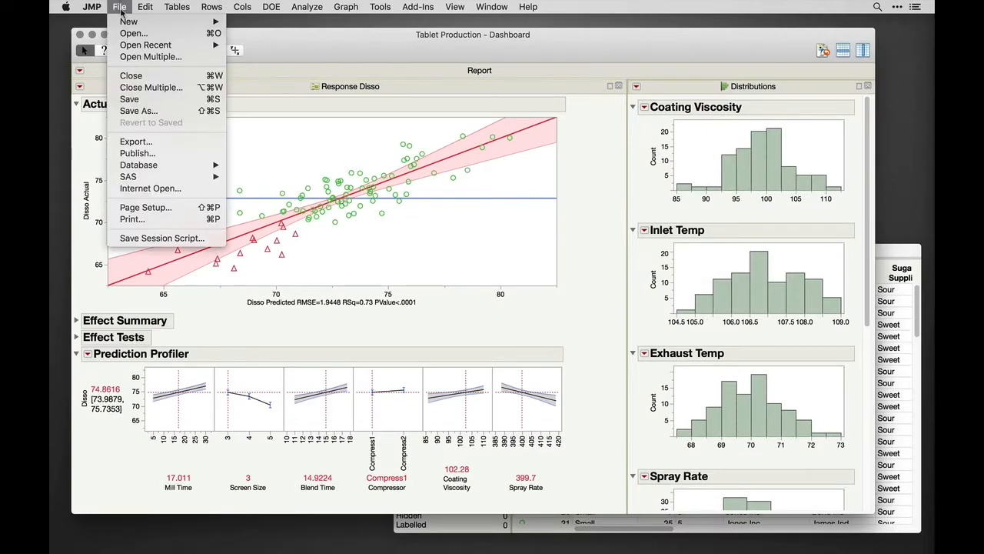
click(137, 153)
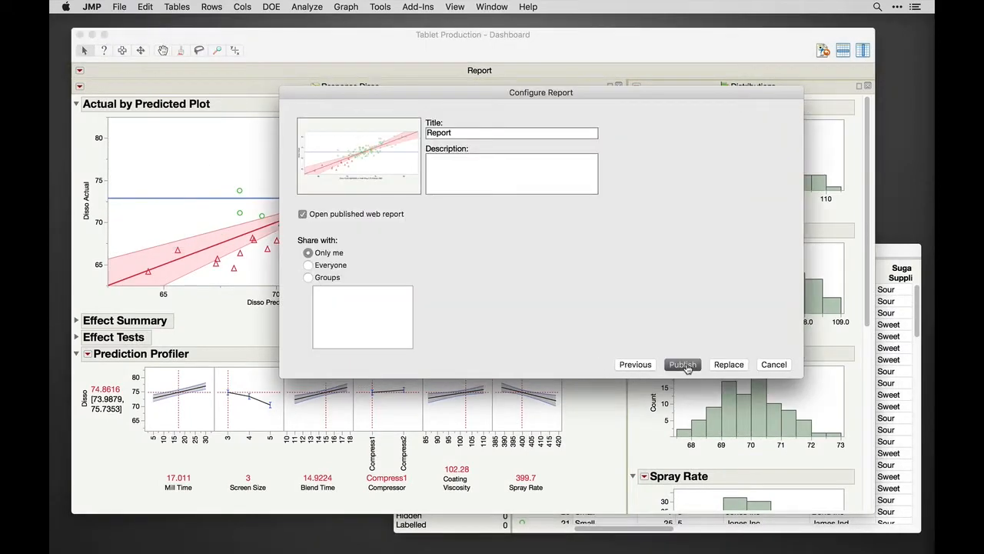